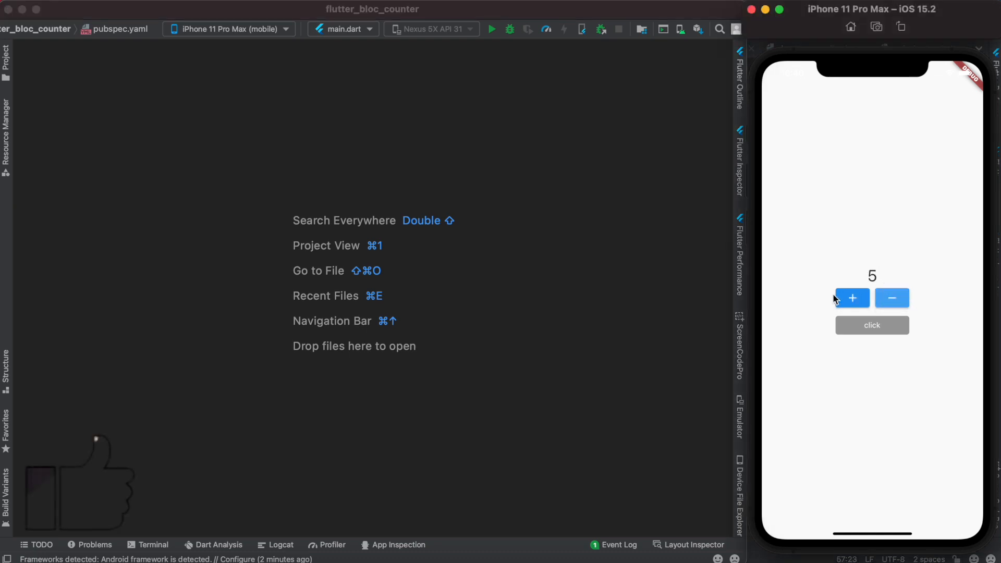
# Write lib/states/app_states.dart with a CounterStates counter field and InitialState starting at 0.
pyautogui.click(871, 325)
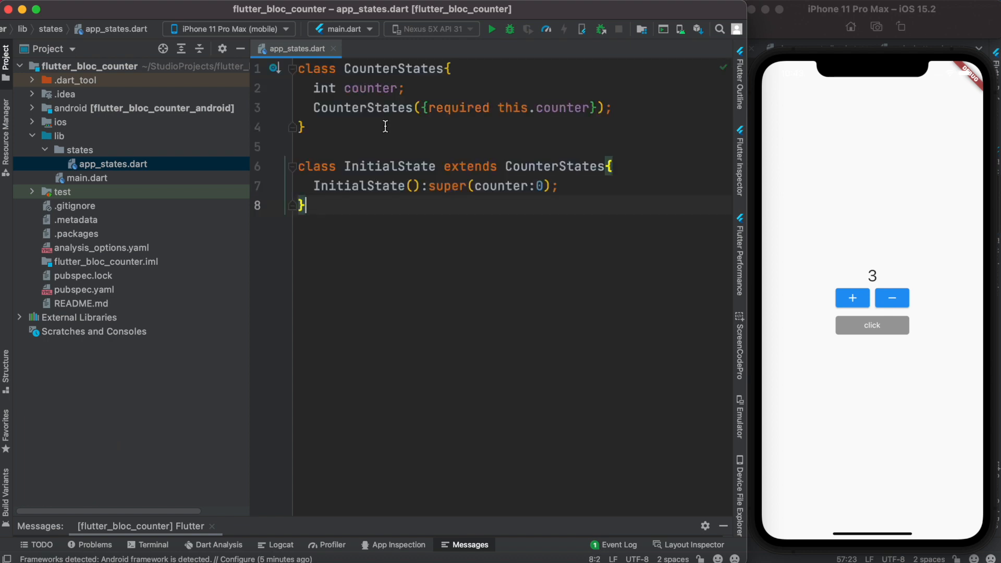
# Write abstract class CounterEvents{} and class Increment extends CounterEvents{} in lib/events/app_blocs.dart.
pyautogui.click(7, 57)
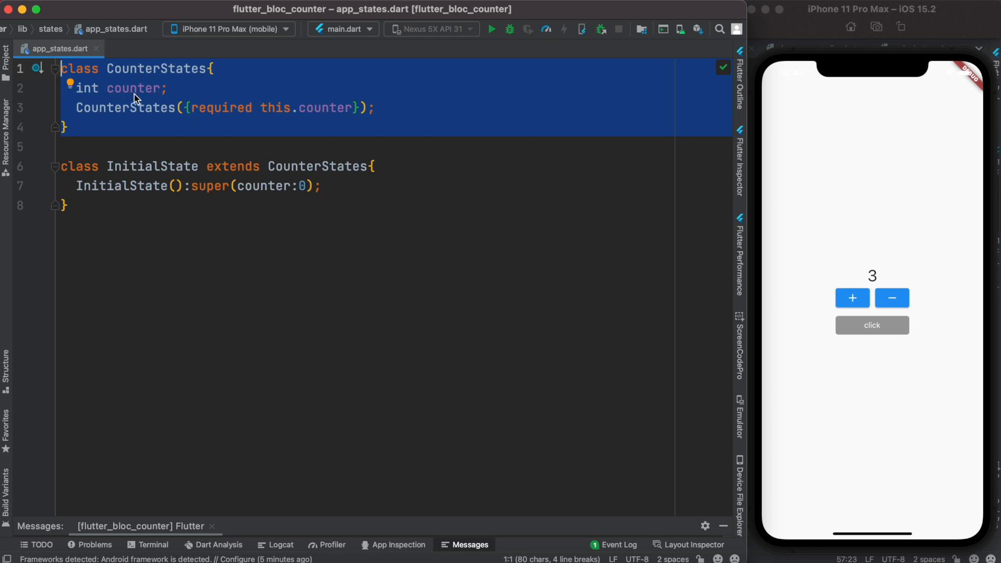
pyautogui.click(45, 185)
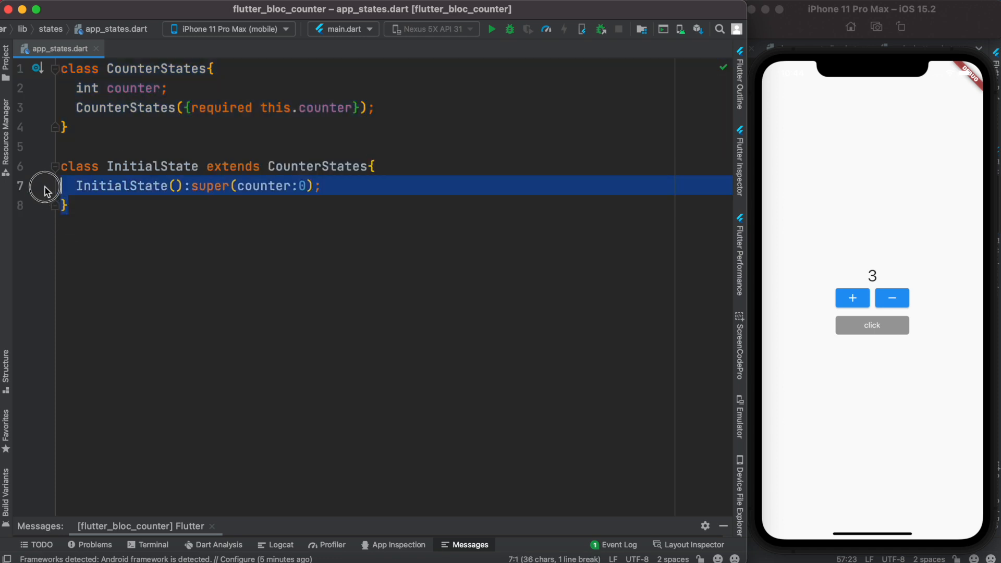
pyautogui.doubleClick(317, 166)
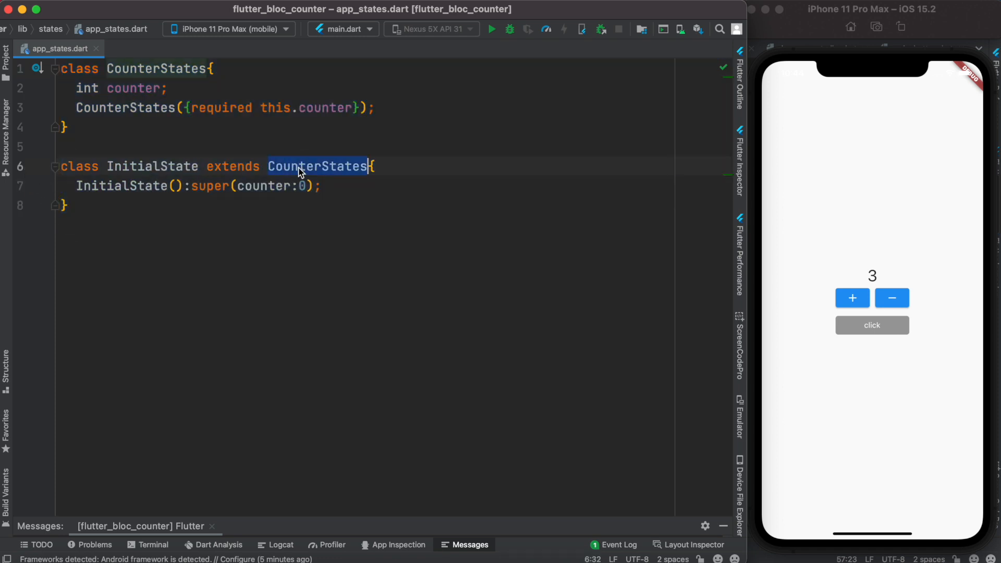
pyautogui.click(20, 186)
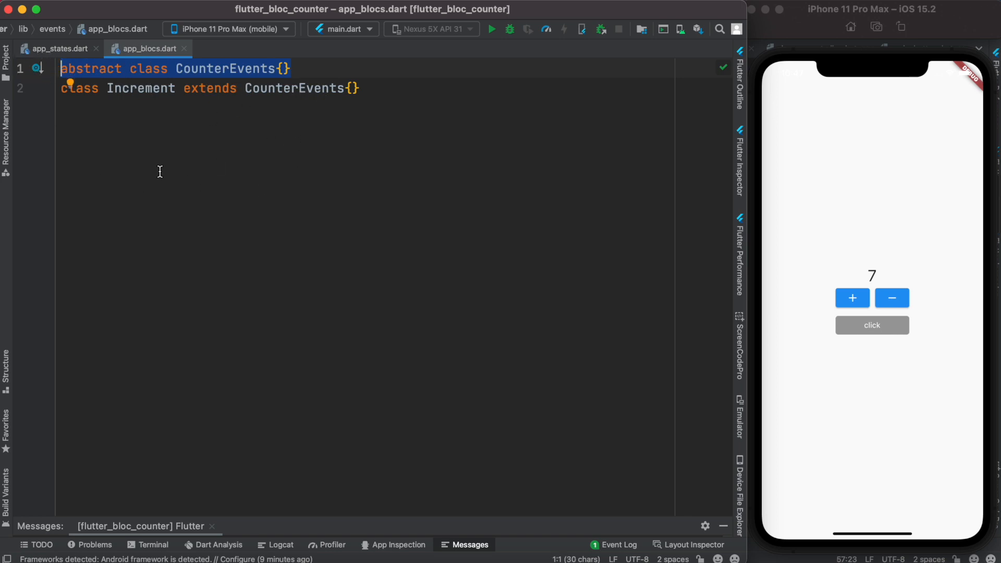
# Create a blocs package under lib with an empty app_blocs.dart file.
pyautogui.doubleClick(140, 88)
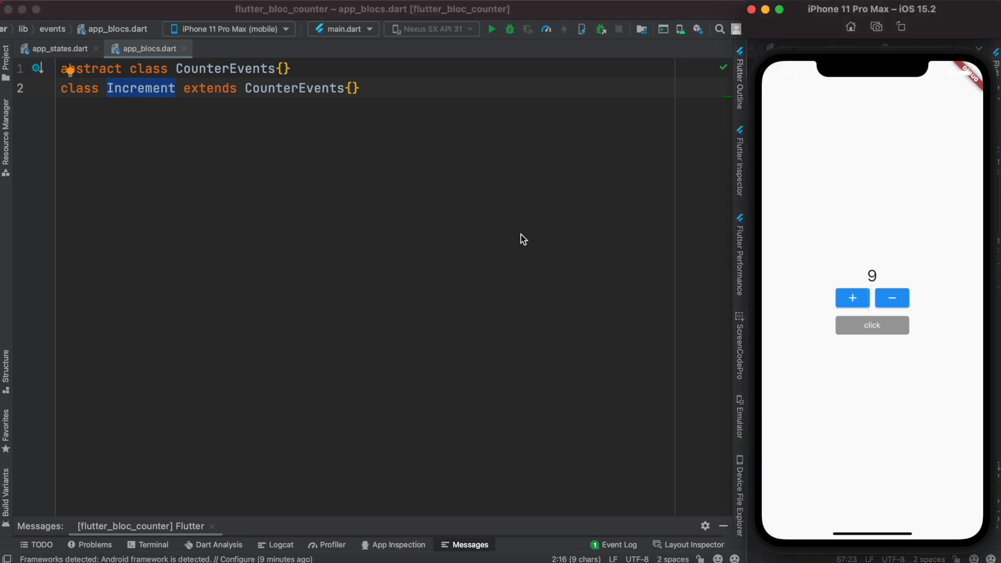
pyautogui.moveTo(139, 120)
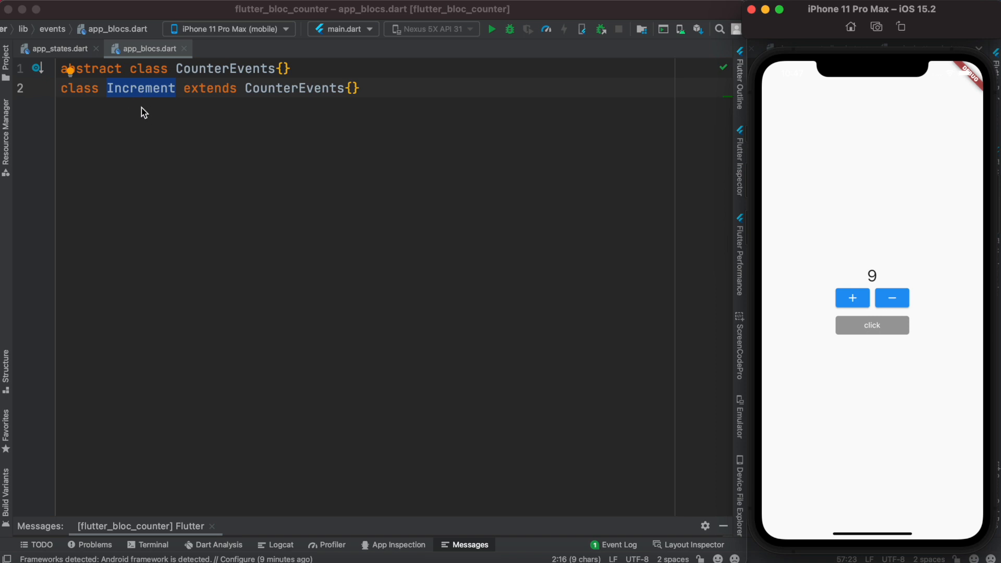
pyautogui.moveTo(121, 107)
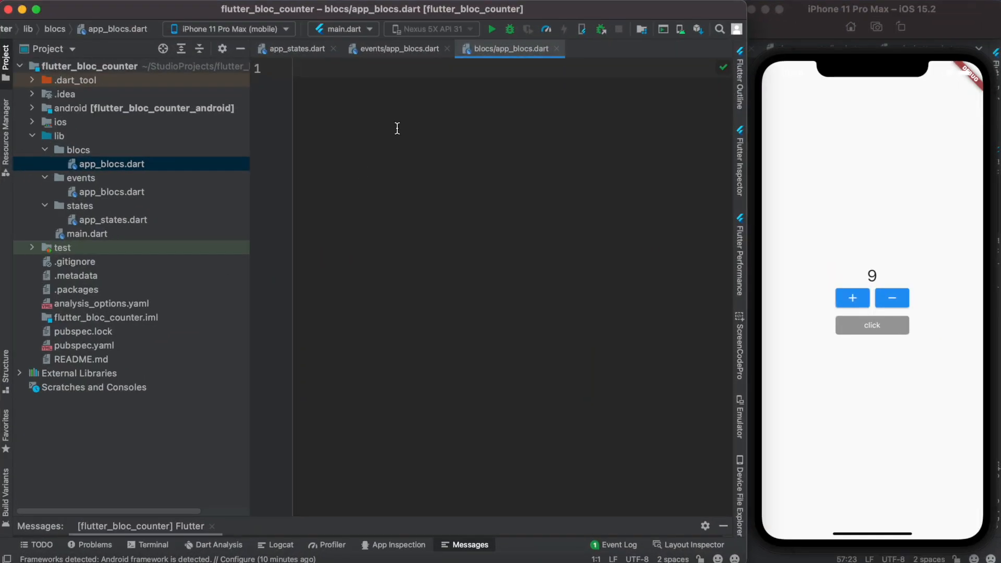
pyautogui.moveTo(149, 194)
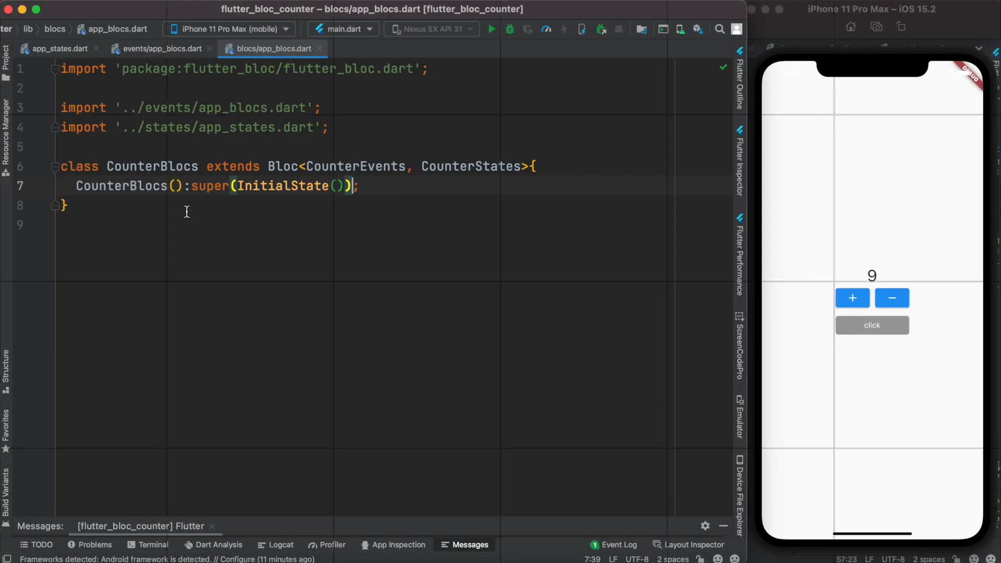
# Define CounterBlocs extends Bloc<CounterEvents, CounterStates> with super(InitialState()) and an on<Increment> handler.
pyautogui.doubleClick(152, 166)
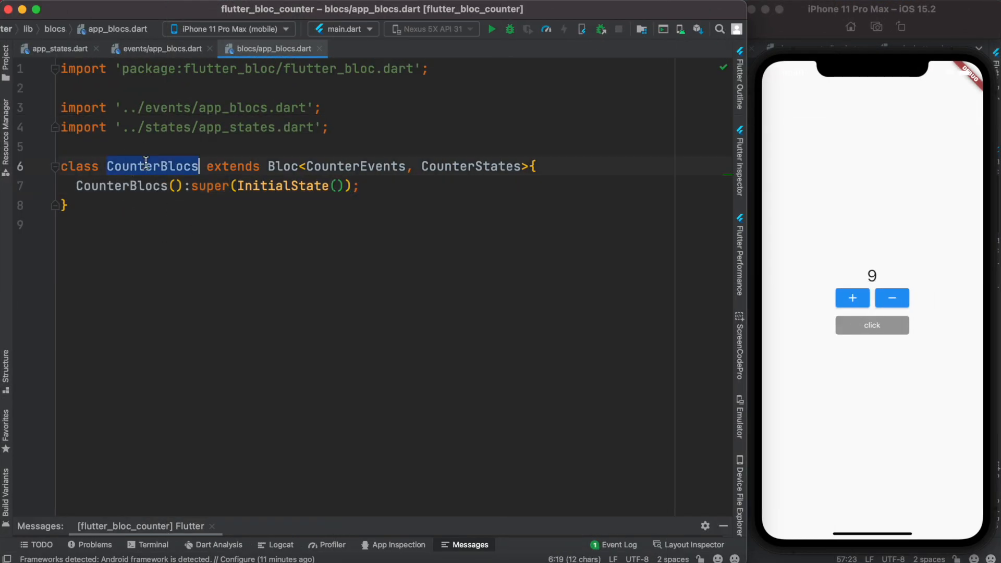
pyautogui.doubleClick(283, 165)
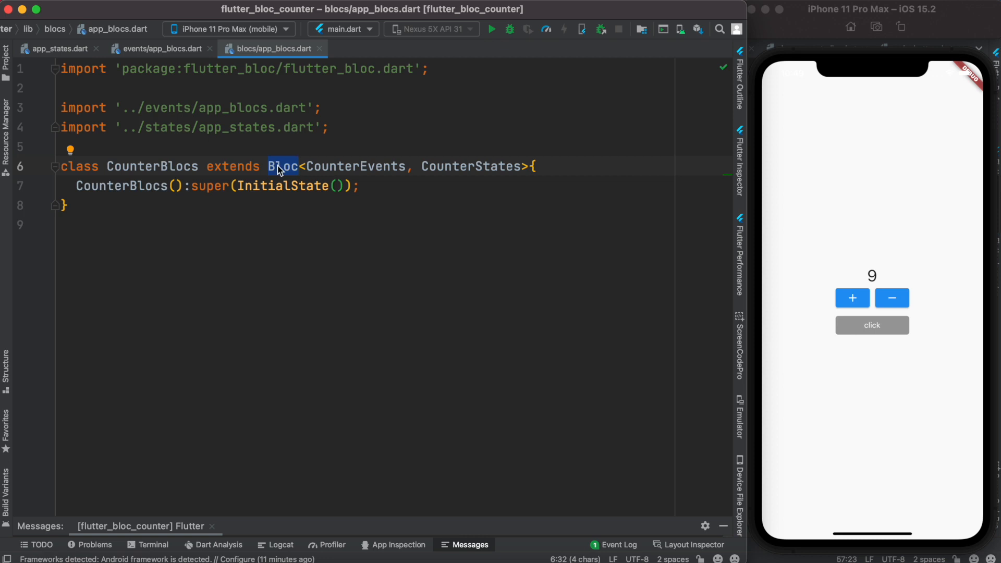
pyautogui.moveTo(472, 175)
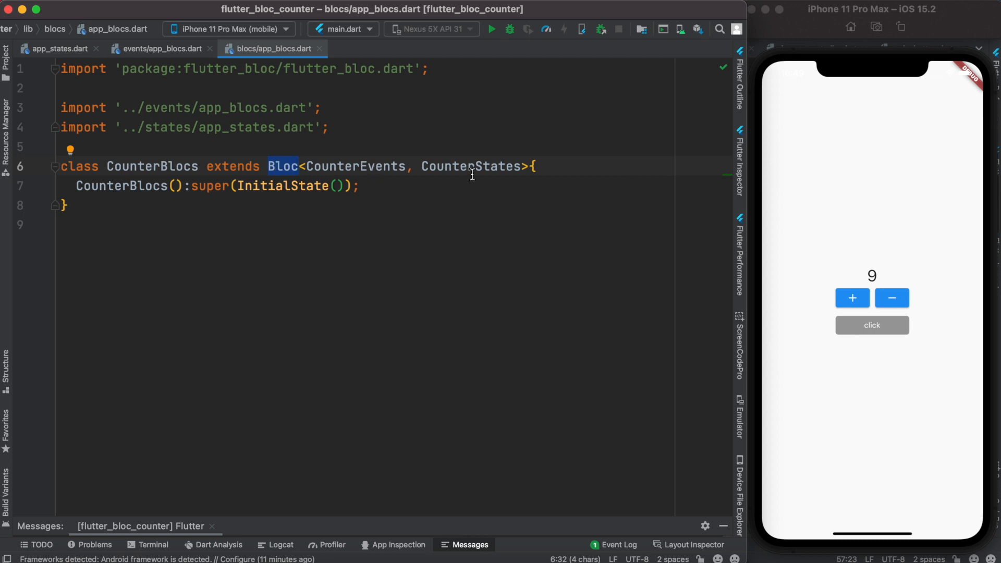
pyautogui.doubleClick(472, 166)
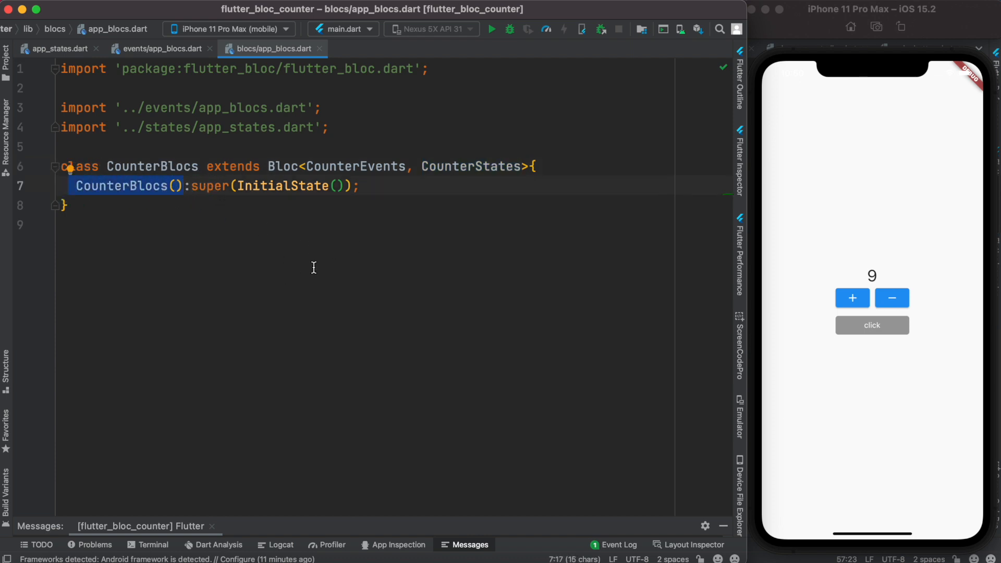
pyautogui.moveTo(284, 203)
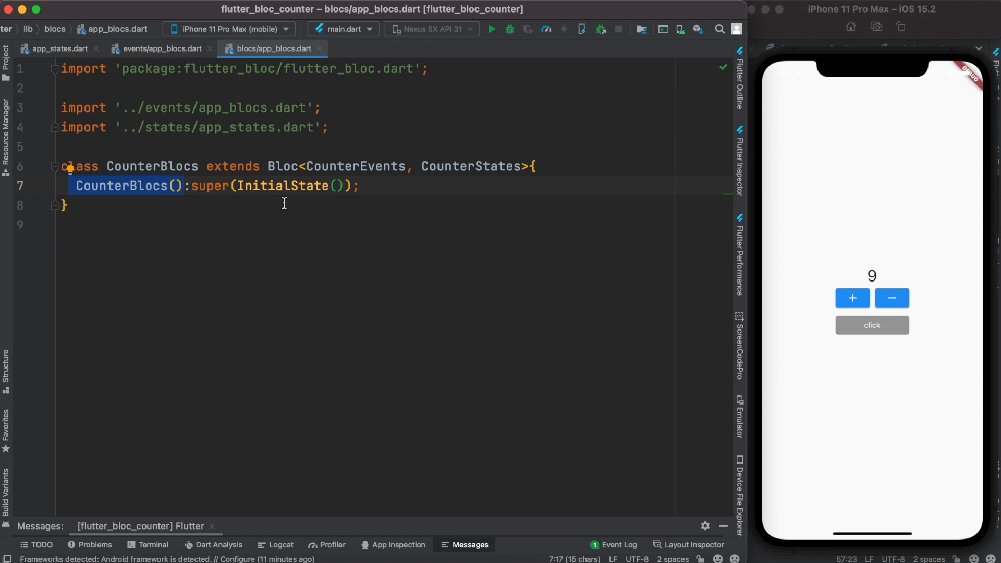
pyautogui.doubleClick(283, 185)
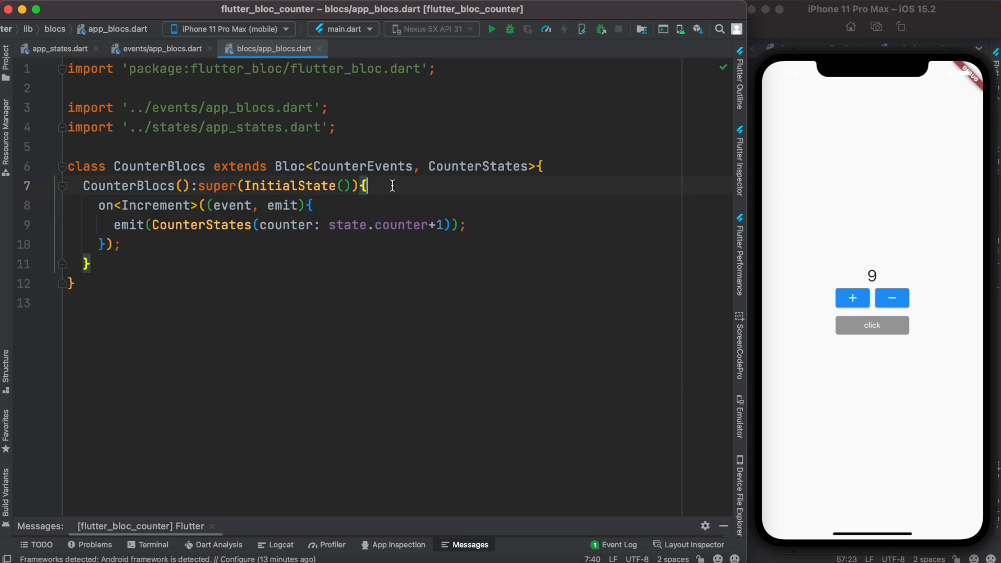
# Make the Increment handler emit state.counter + 1.
pyautogui.click(113, 225)
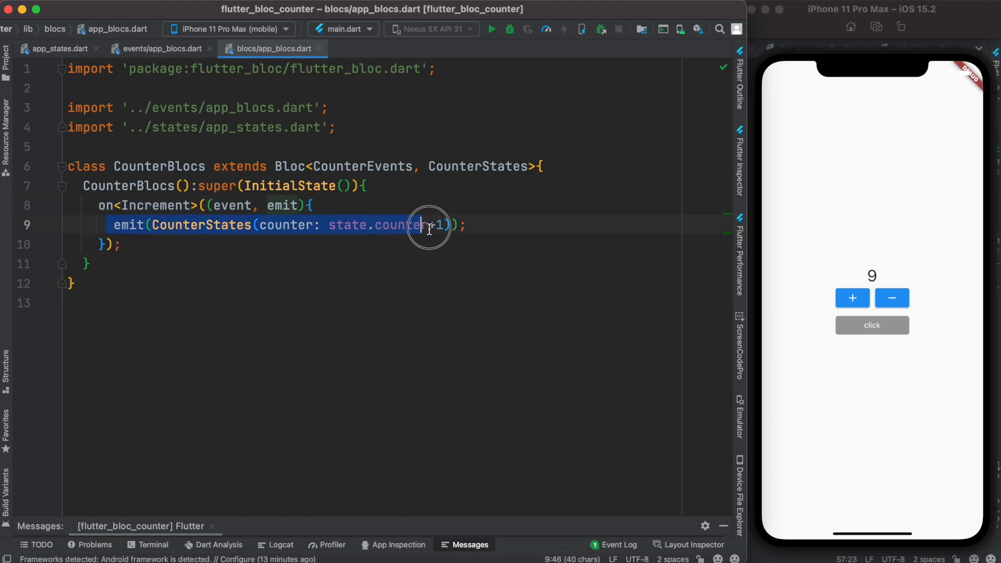
pyautogui.write('+1')
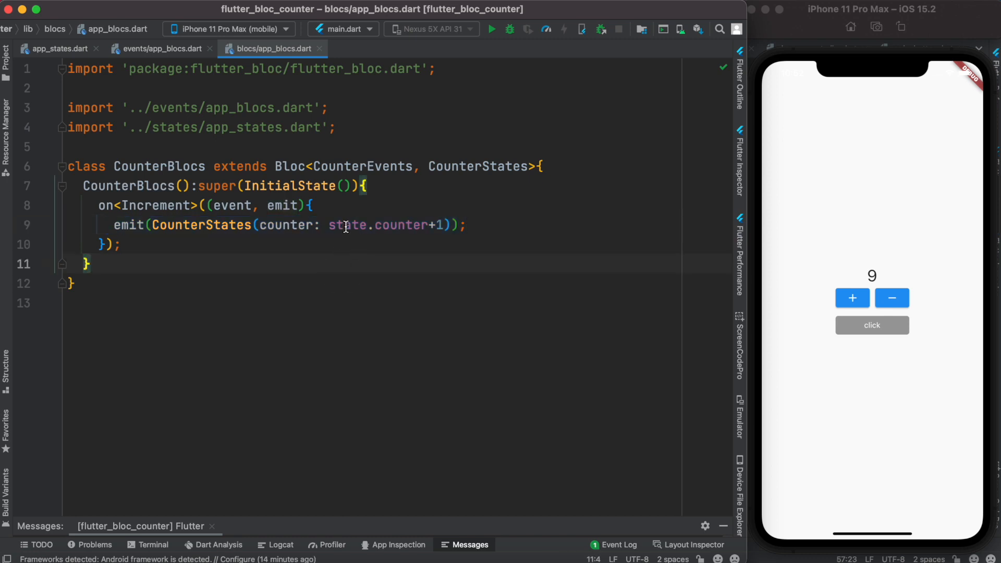
pyautogui.doubleClick(348, 225)
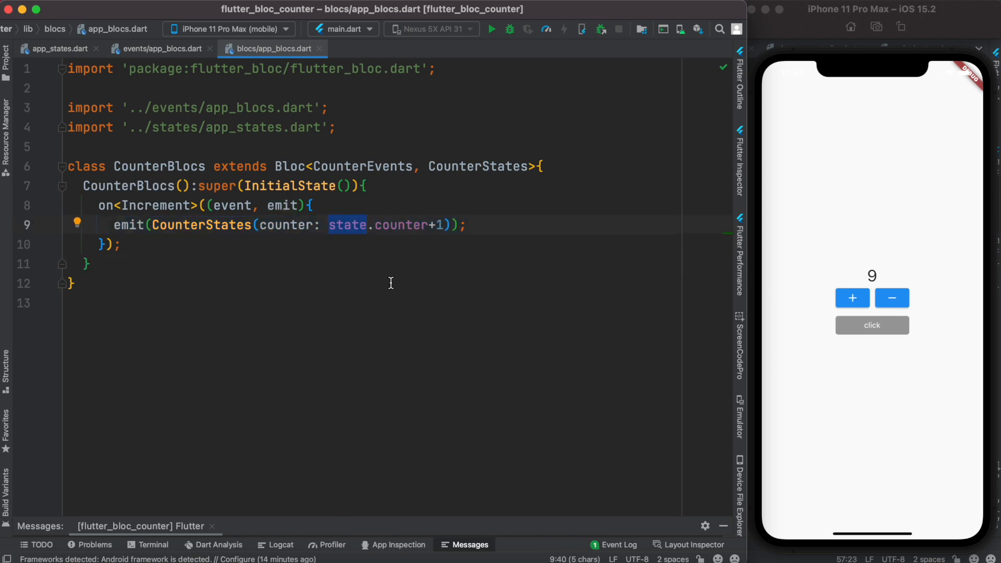
pyautogui.doubleClick(400, 225)
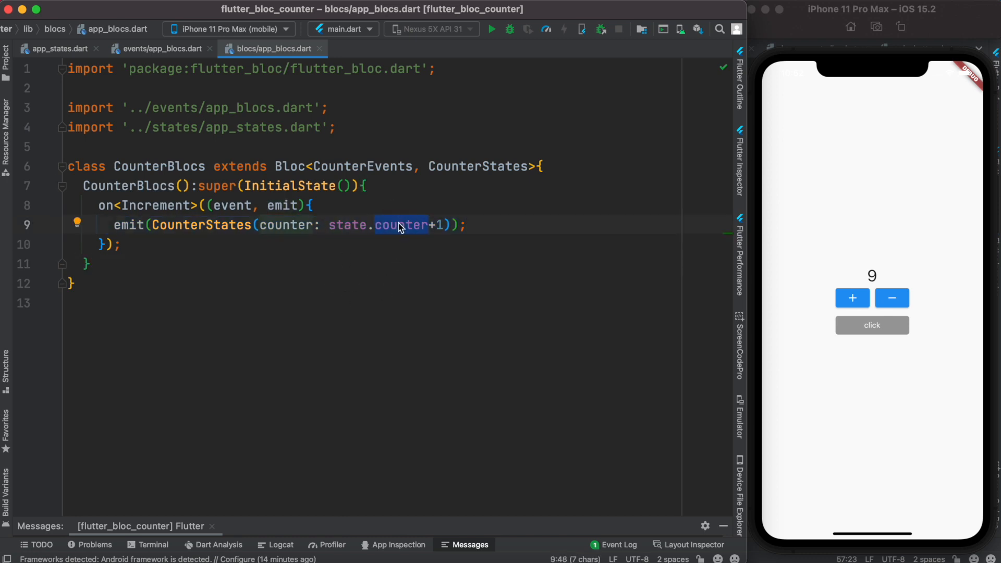
# In main.dart, return BlocProvider creating CounterBlocs with MaterialApp(home: HomePage()) as child.
pyautogui.click(54, 48)
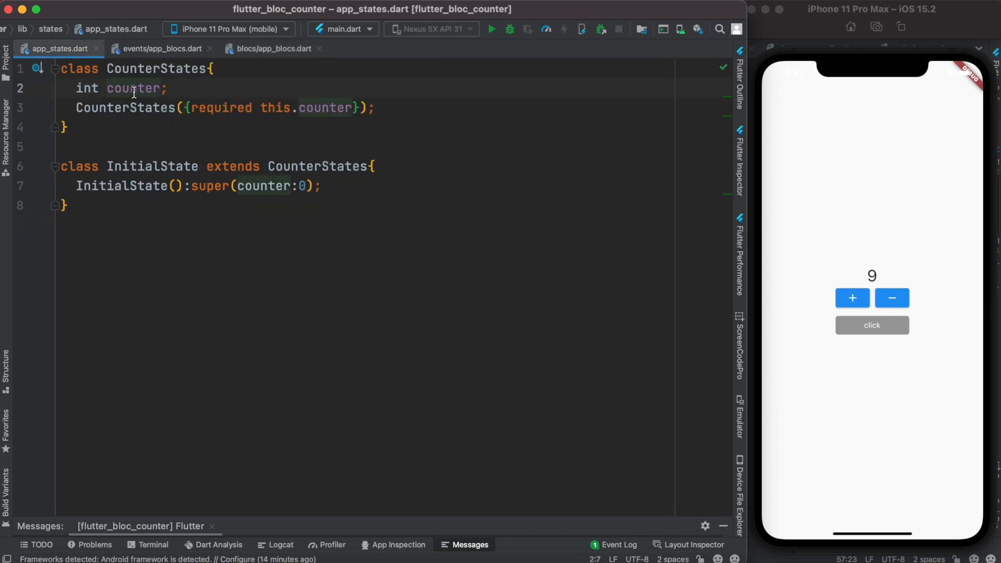
pyautogui.click(272, 49)
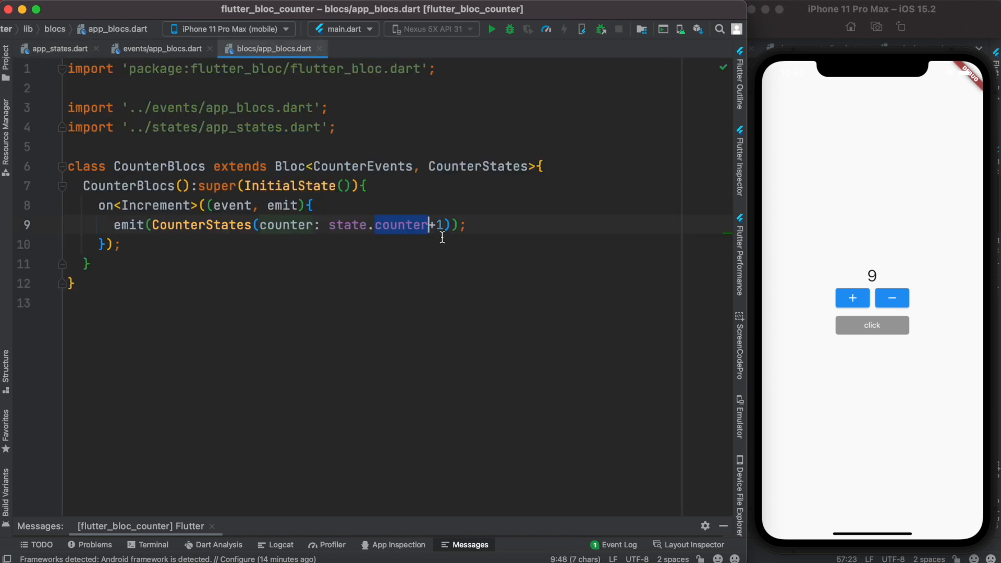
pyautogui.click(361, 49)
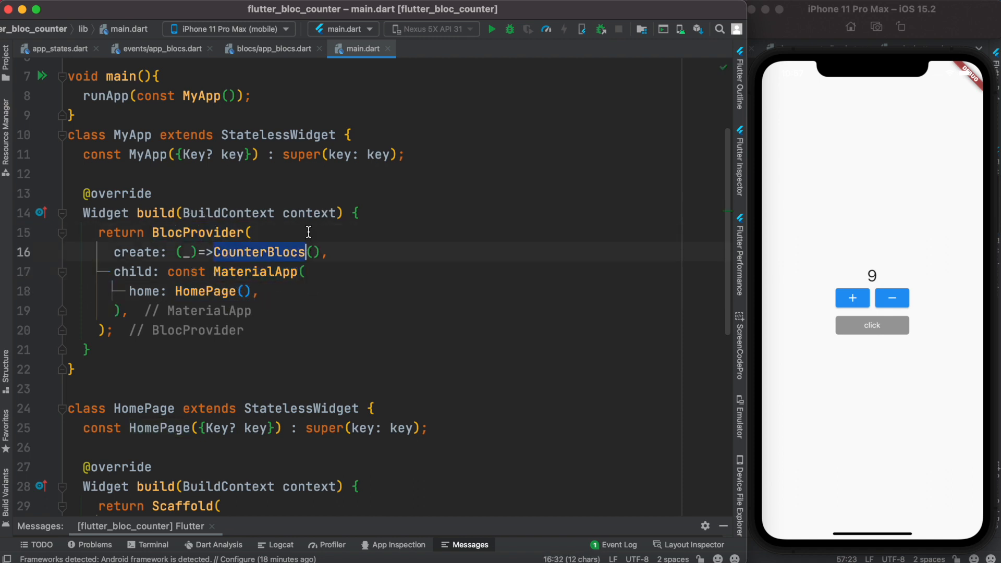
pyautogui.moveTo(331, 279)
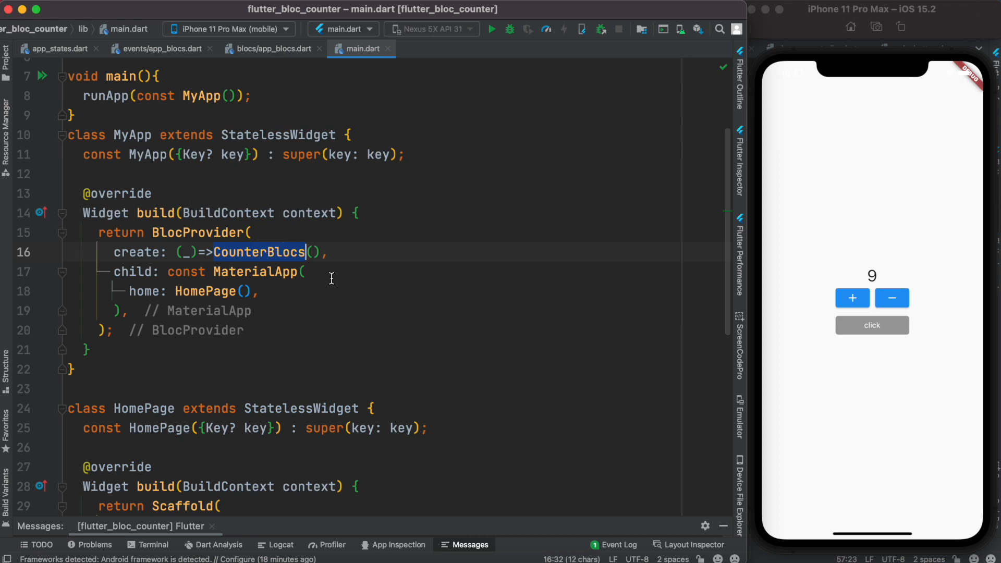
pyautogui.click(268, 48)
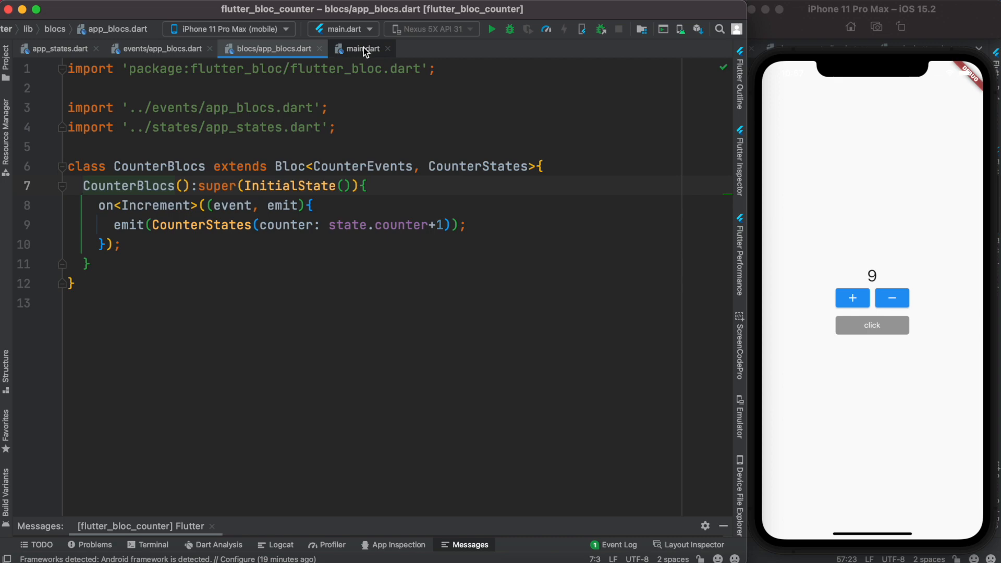
pyautogui.click(359, 48)
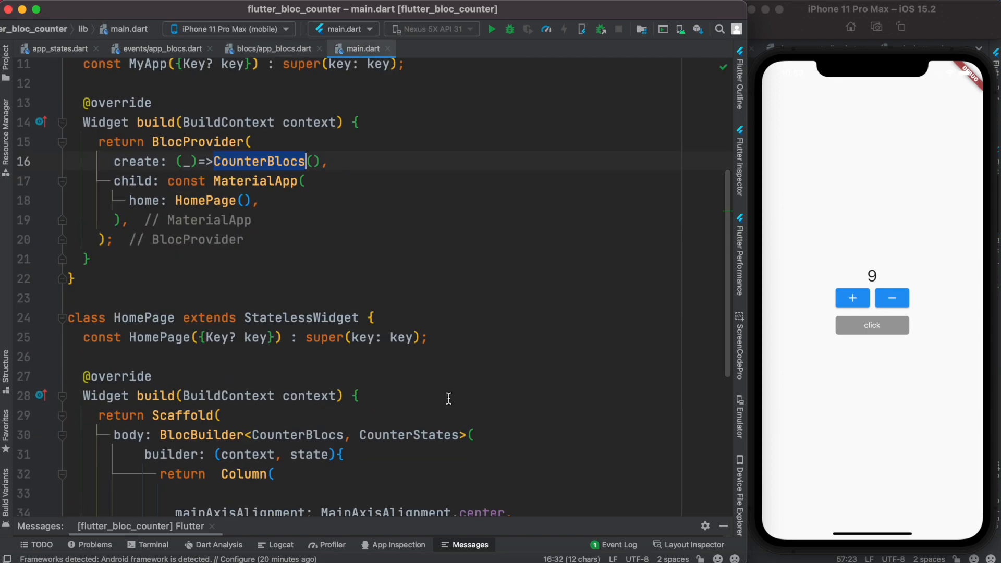
pyautogui.scroll(-3)
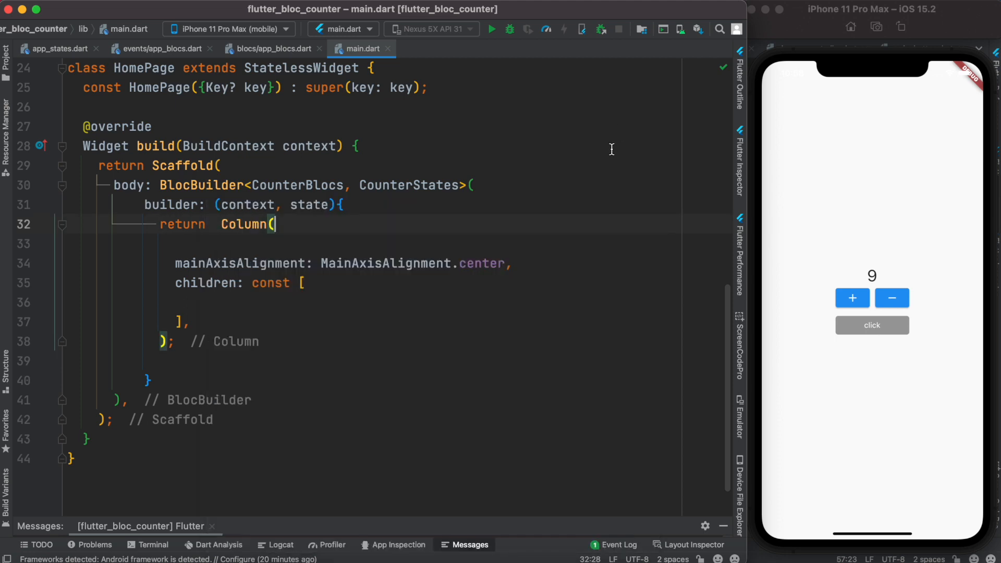
# Show Text(state.counter.toString()) above a plus button adding Increment(), then test the running app.
pyautogui.doubleClick(311, 204)
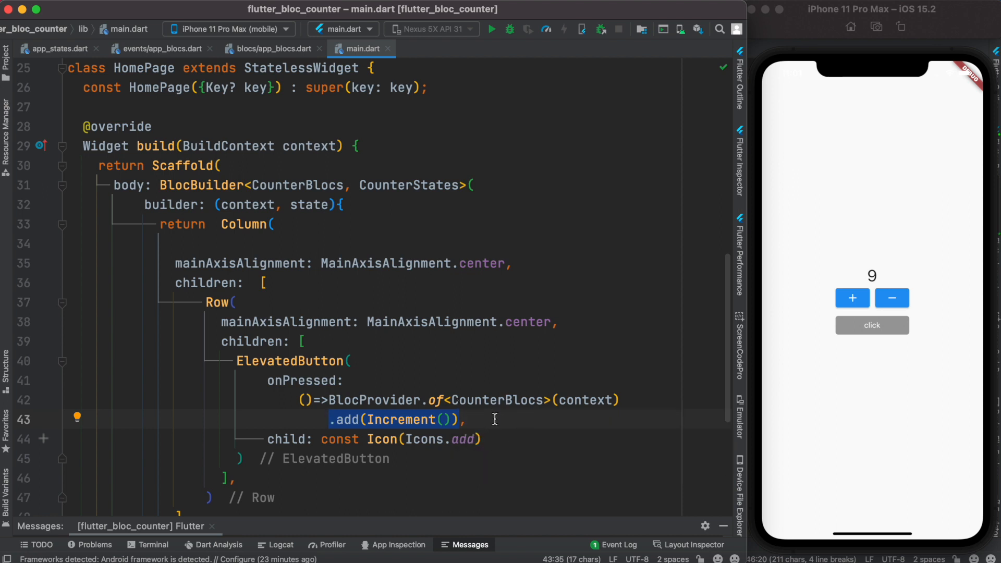
pyautogui.moveTo(626, 403)
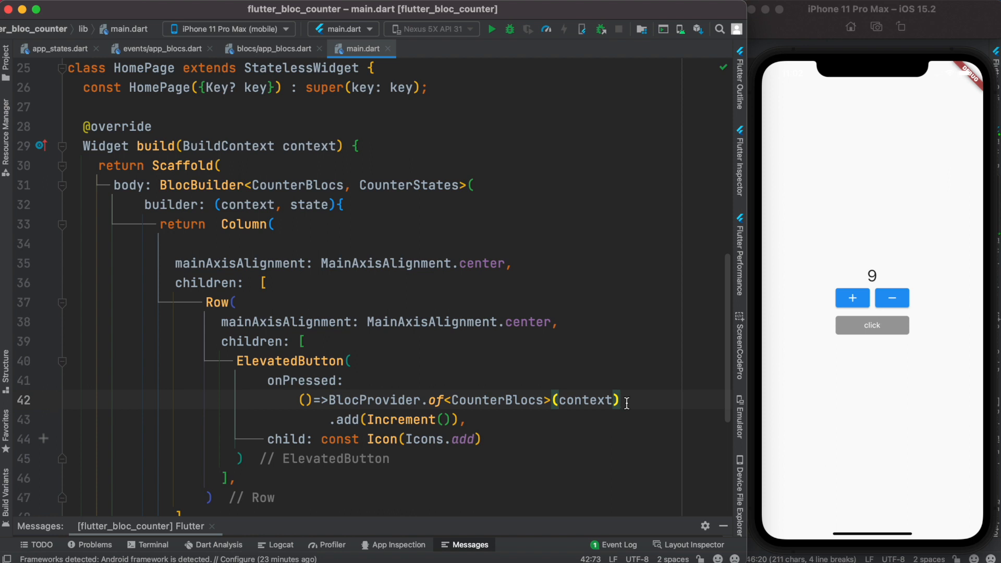
pyautogui.doubleClick(399, 419)
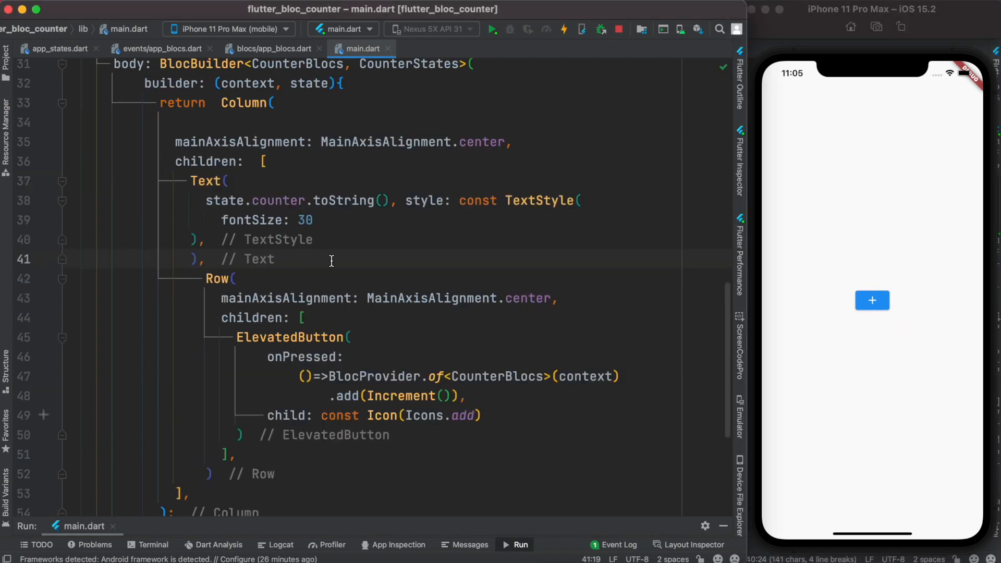
pyautogui.doubleClick(225, 200)
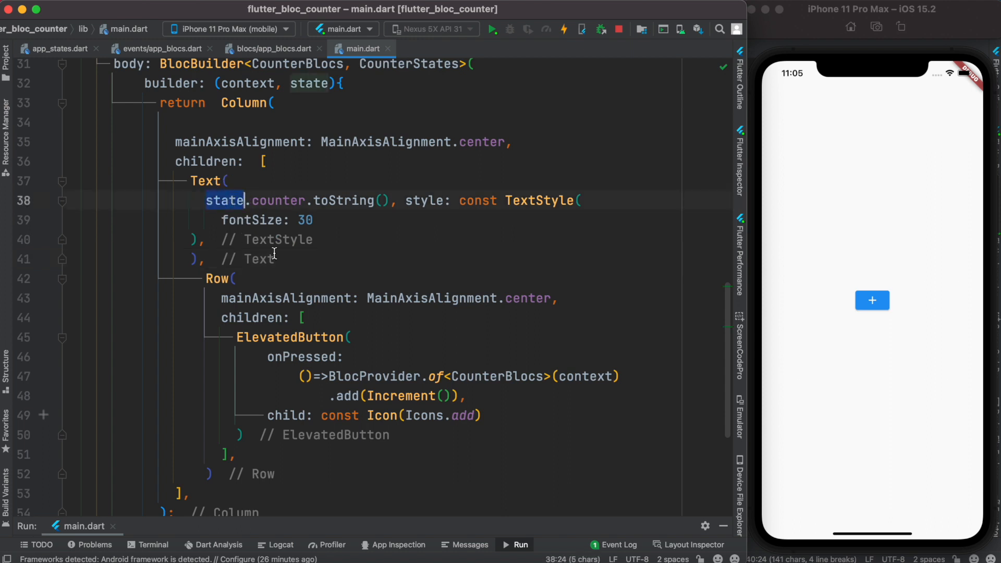
pyautogui.doubleClick(278, 200)
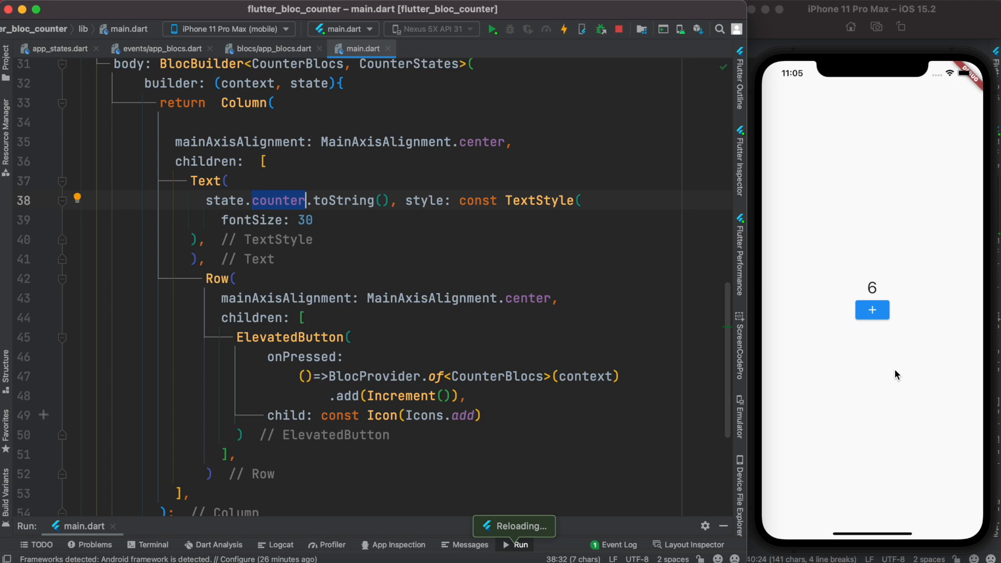
pyautogui.click(872, 310)
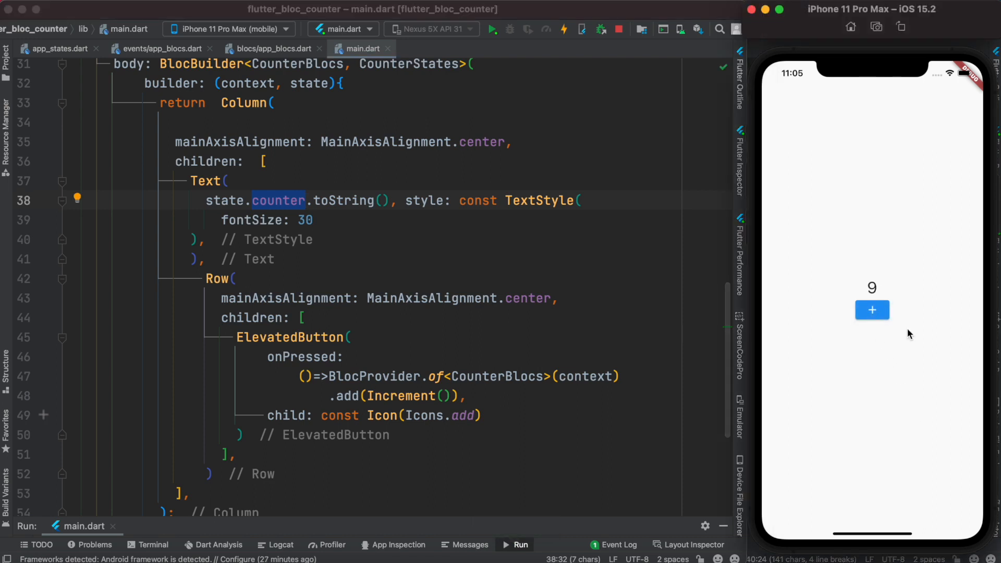
# Add class Decrement extends CounterEvents{} and a minus ElevatedButton adding Decrement() in main.dart.
pyautogui.click(161, 48)
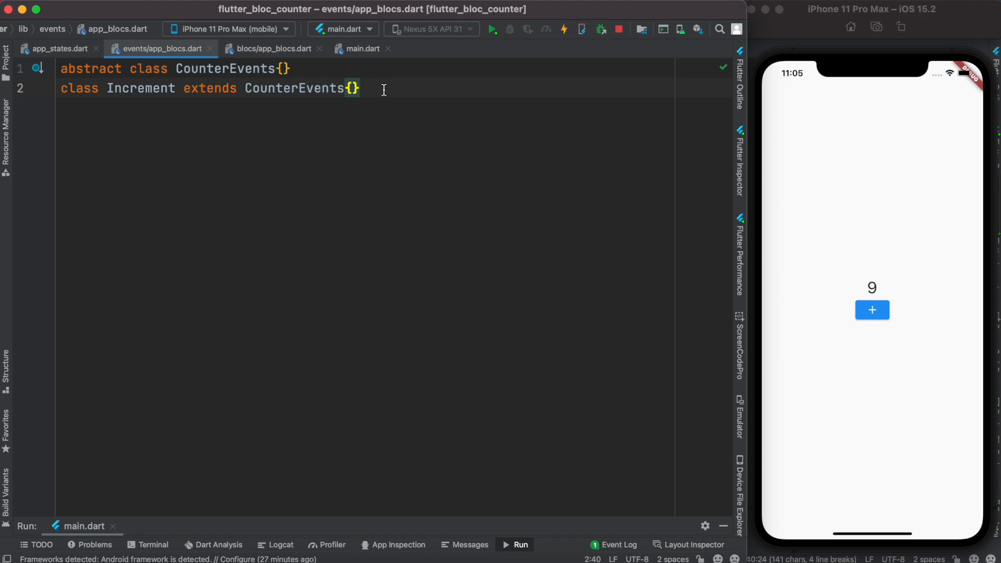
pyautogui.write('class Decrement extends CounterEvents{}')
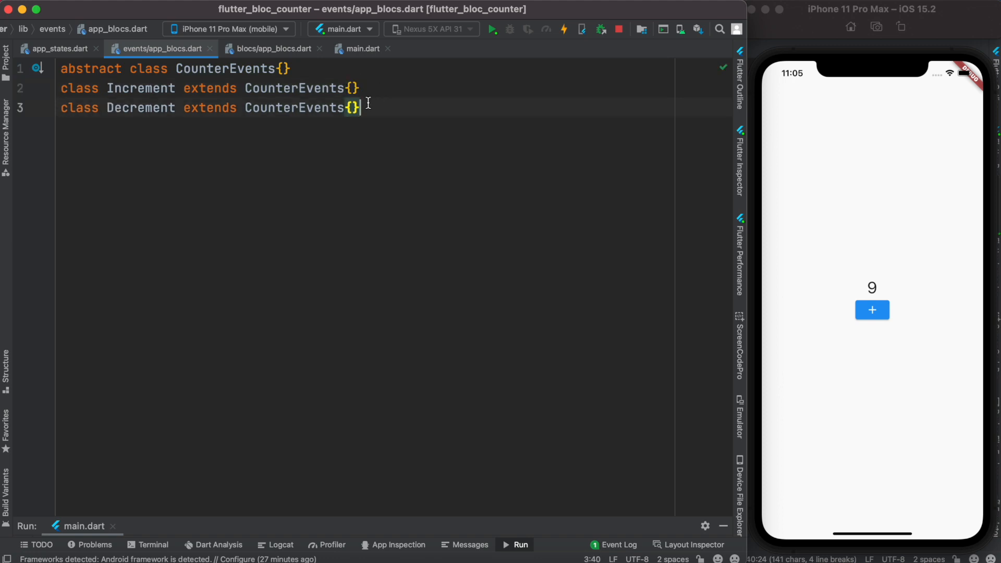
pyautogui.moveTo(134, 116)
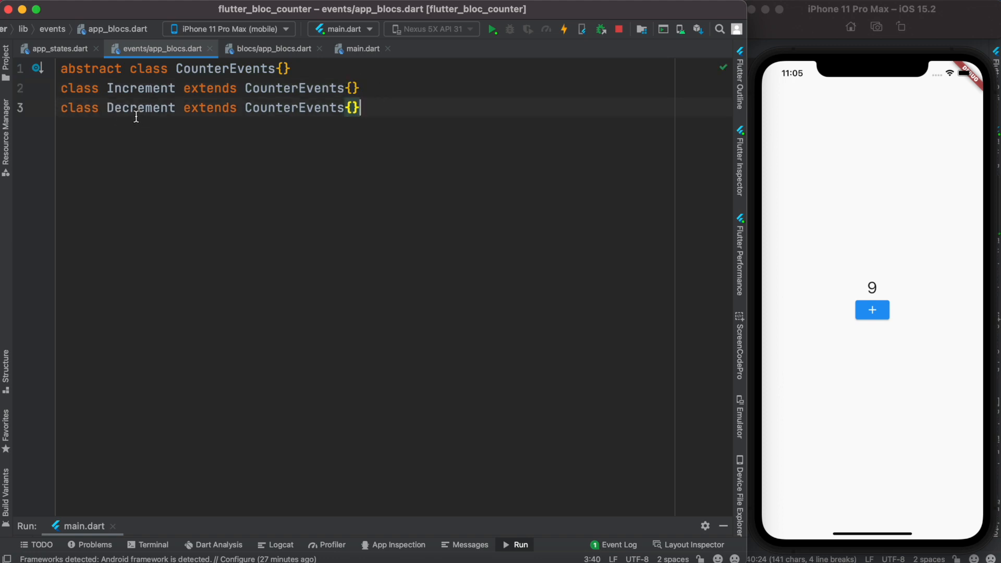
pyautogui.click(361, 48)
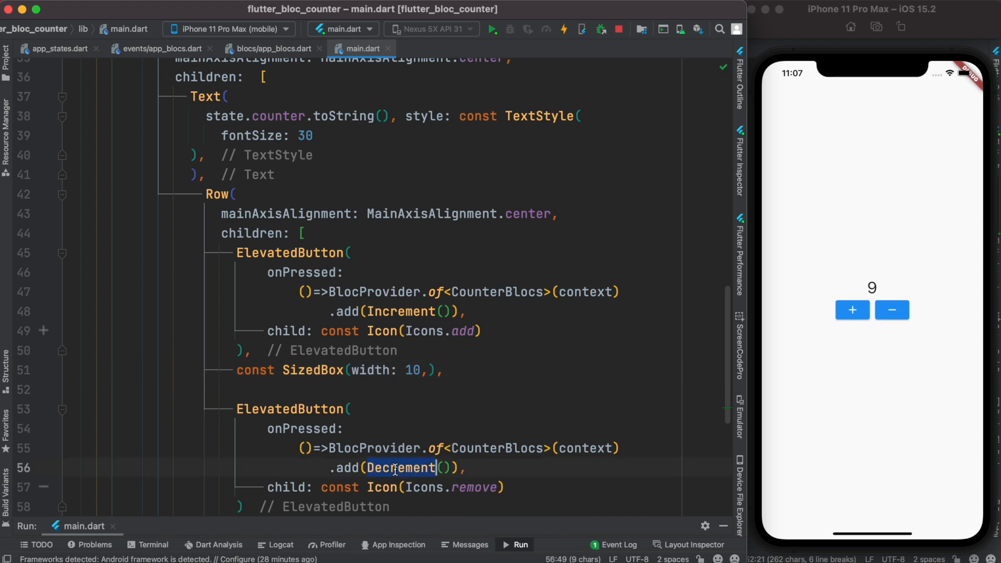
# Add an on<Decrement> handler emitting state.counter-1, then tap minus in the running app.
pyautogui.click(271, 49)
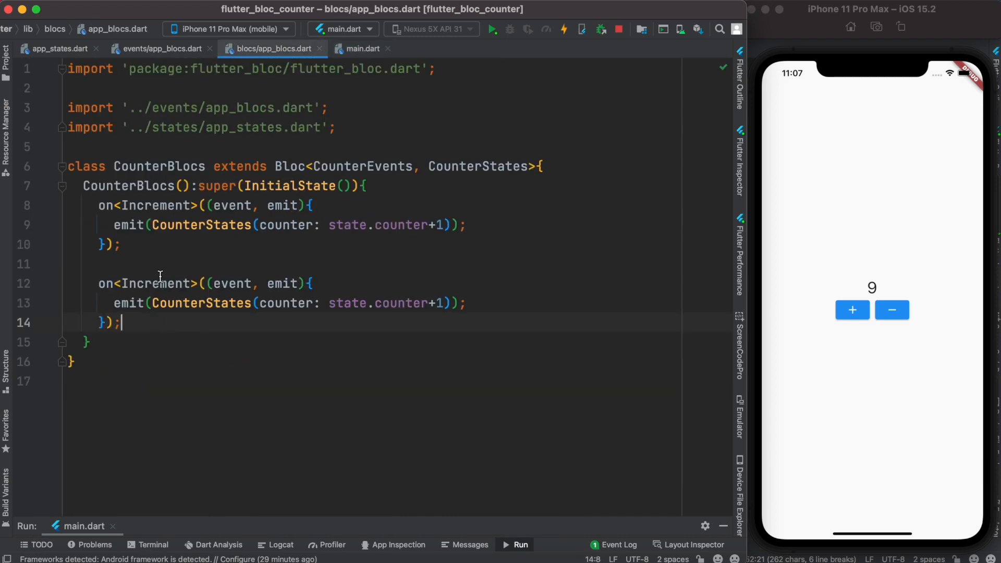
pyautogui.write('Decrement')
pyautogui.click(397, 303)
pyautogui.write('-')
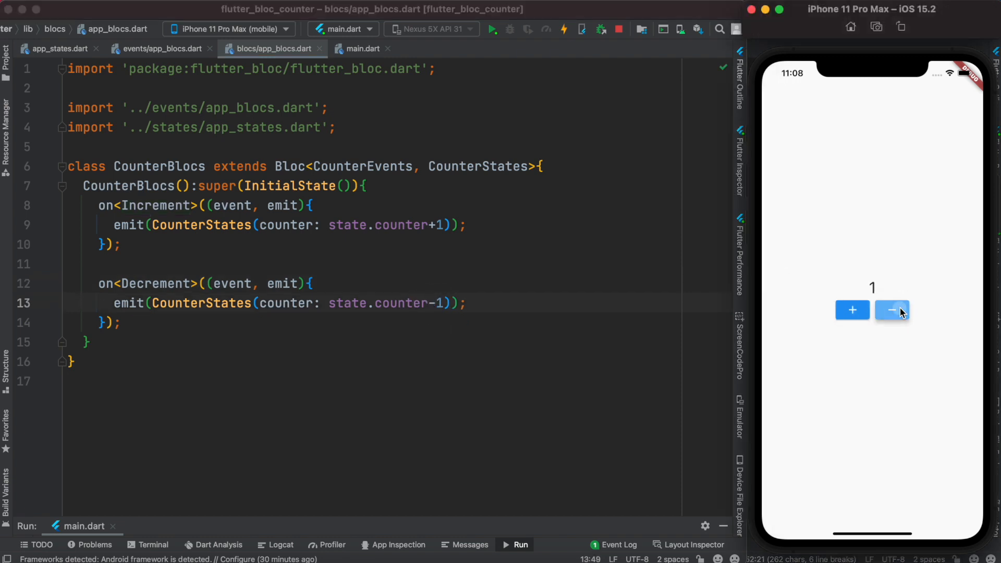
pyautogui.click(890, 310)
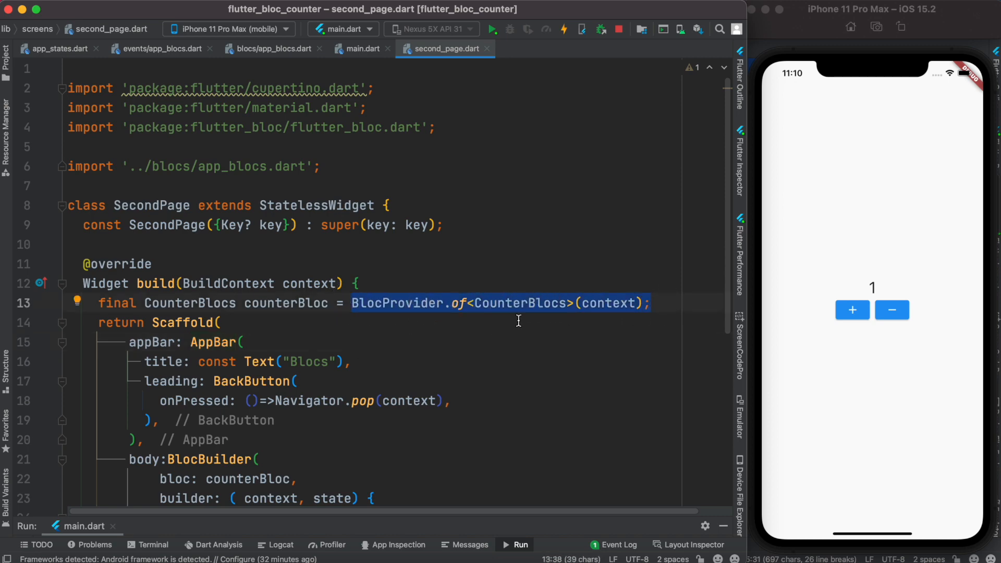
pyautogui.moveTo(617, 300)
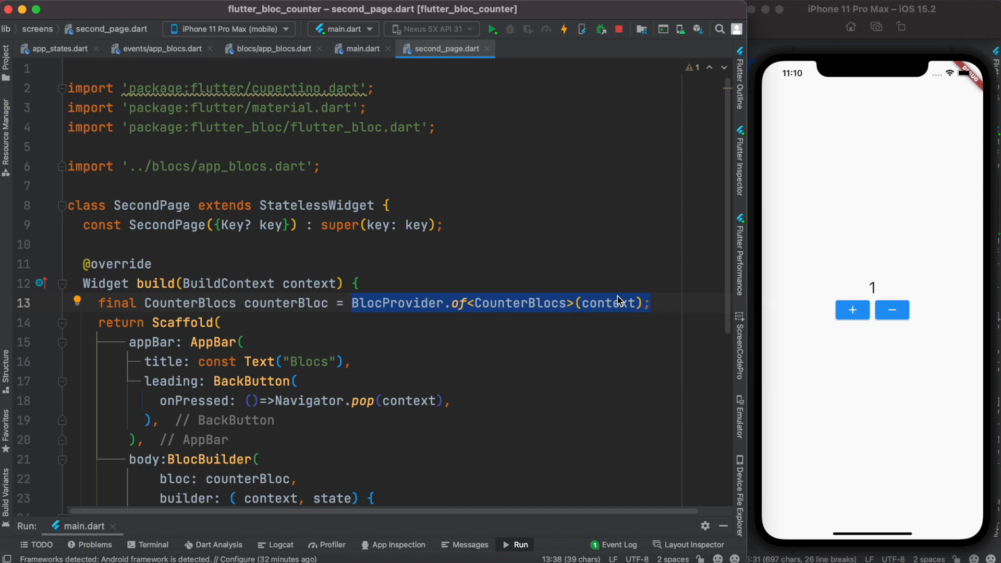
# Show counterBloc.state.counter in second_page.dart's BlocBuilder, then open the second page in the app.
pyautogui.doubleClick(286, 303)
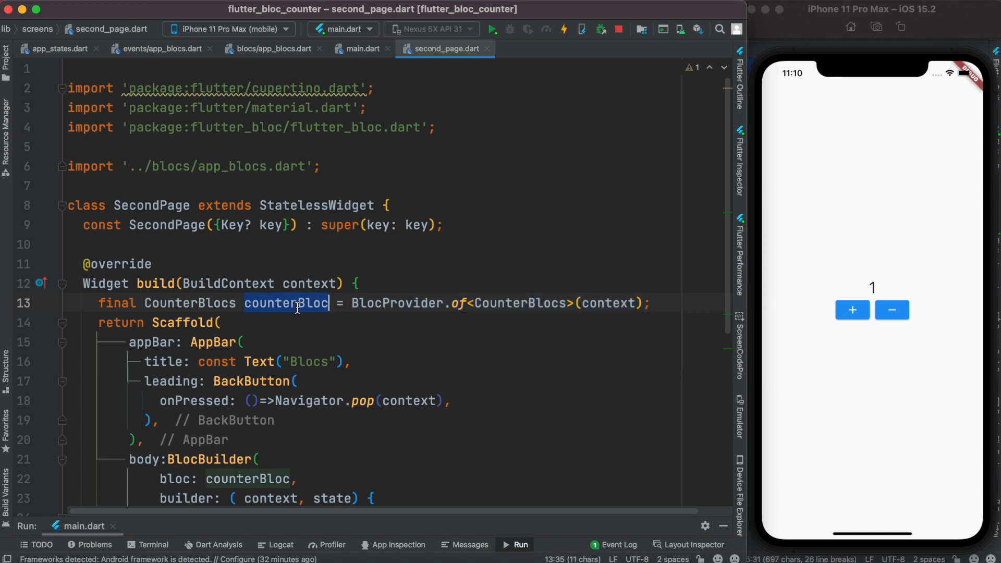
pyautogui.scroll(-3)
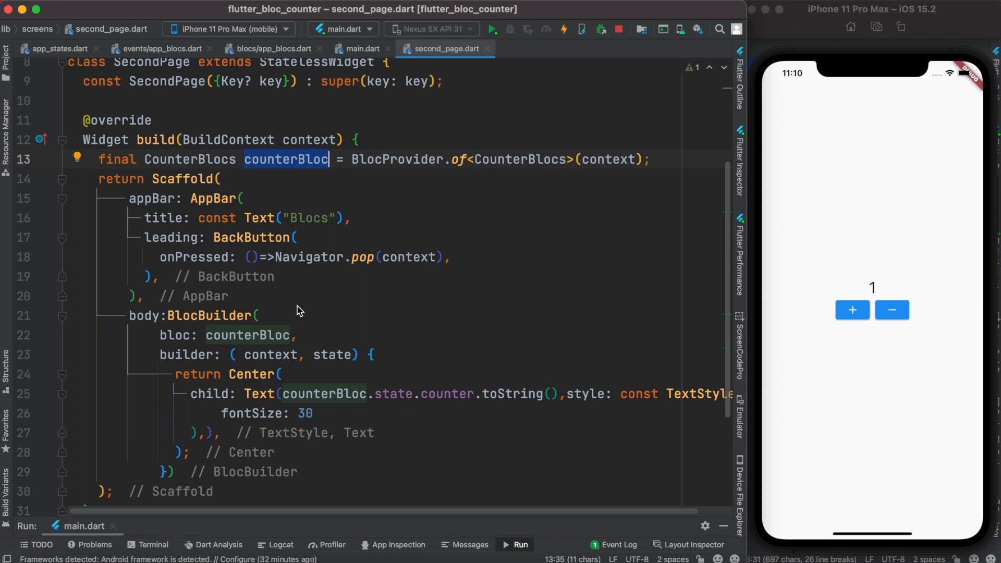
pyautogui.doubleClick(395, 395)
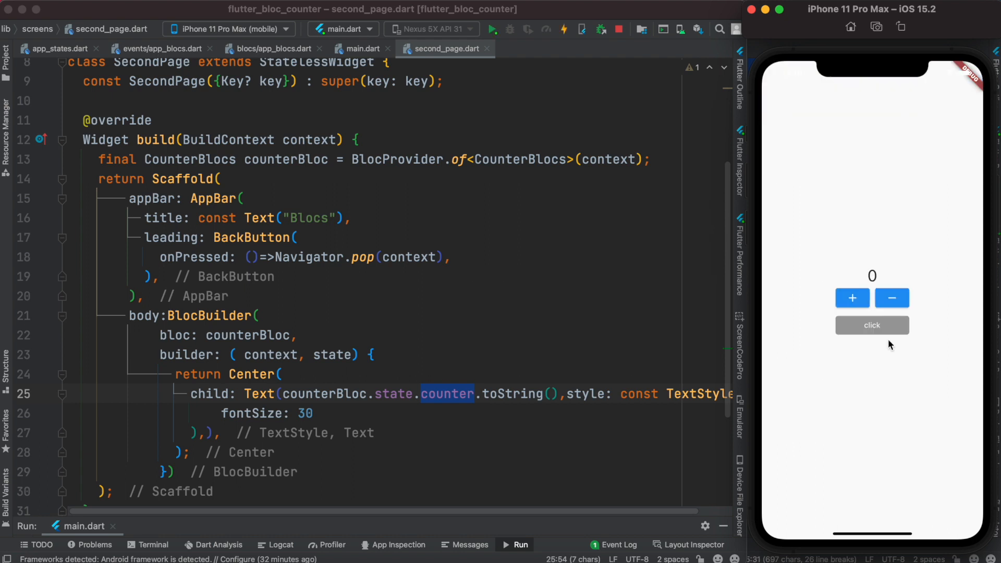
pyautogui.click(871, 325)
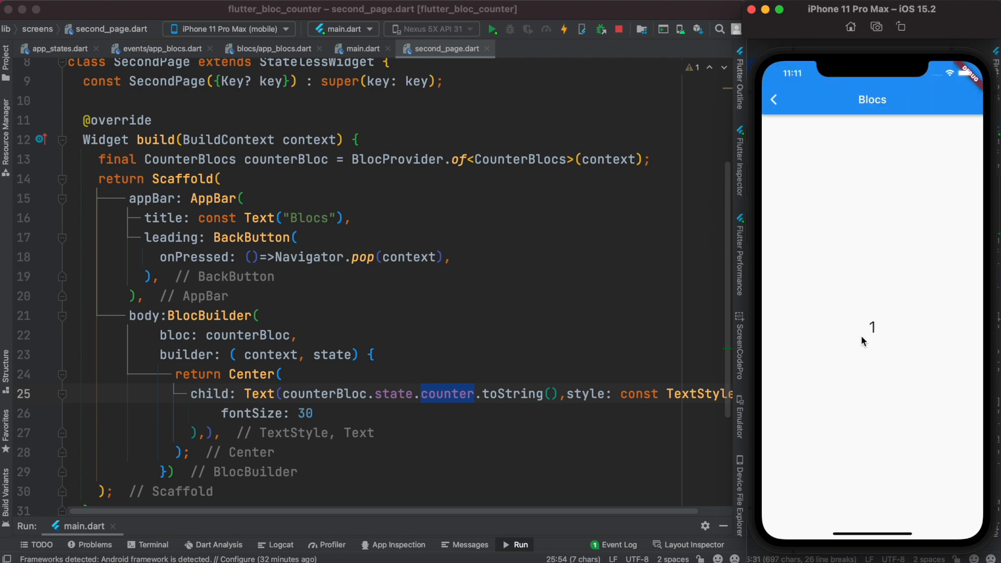